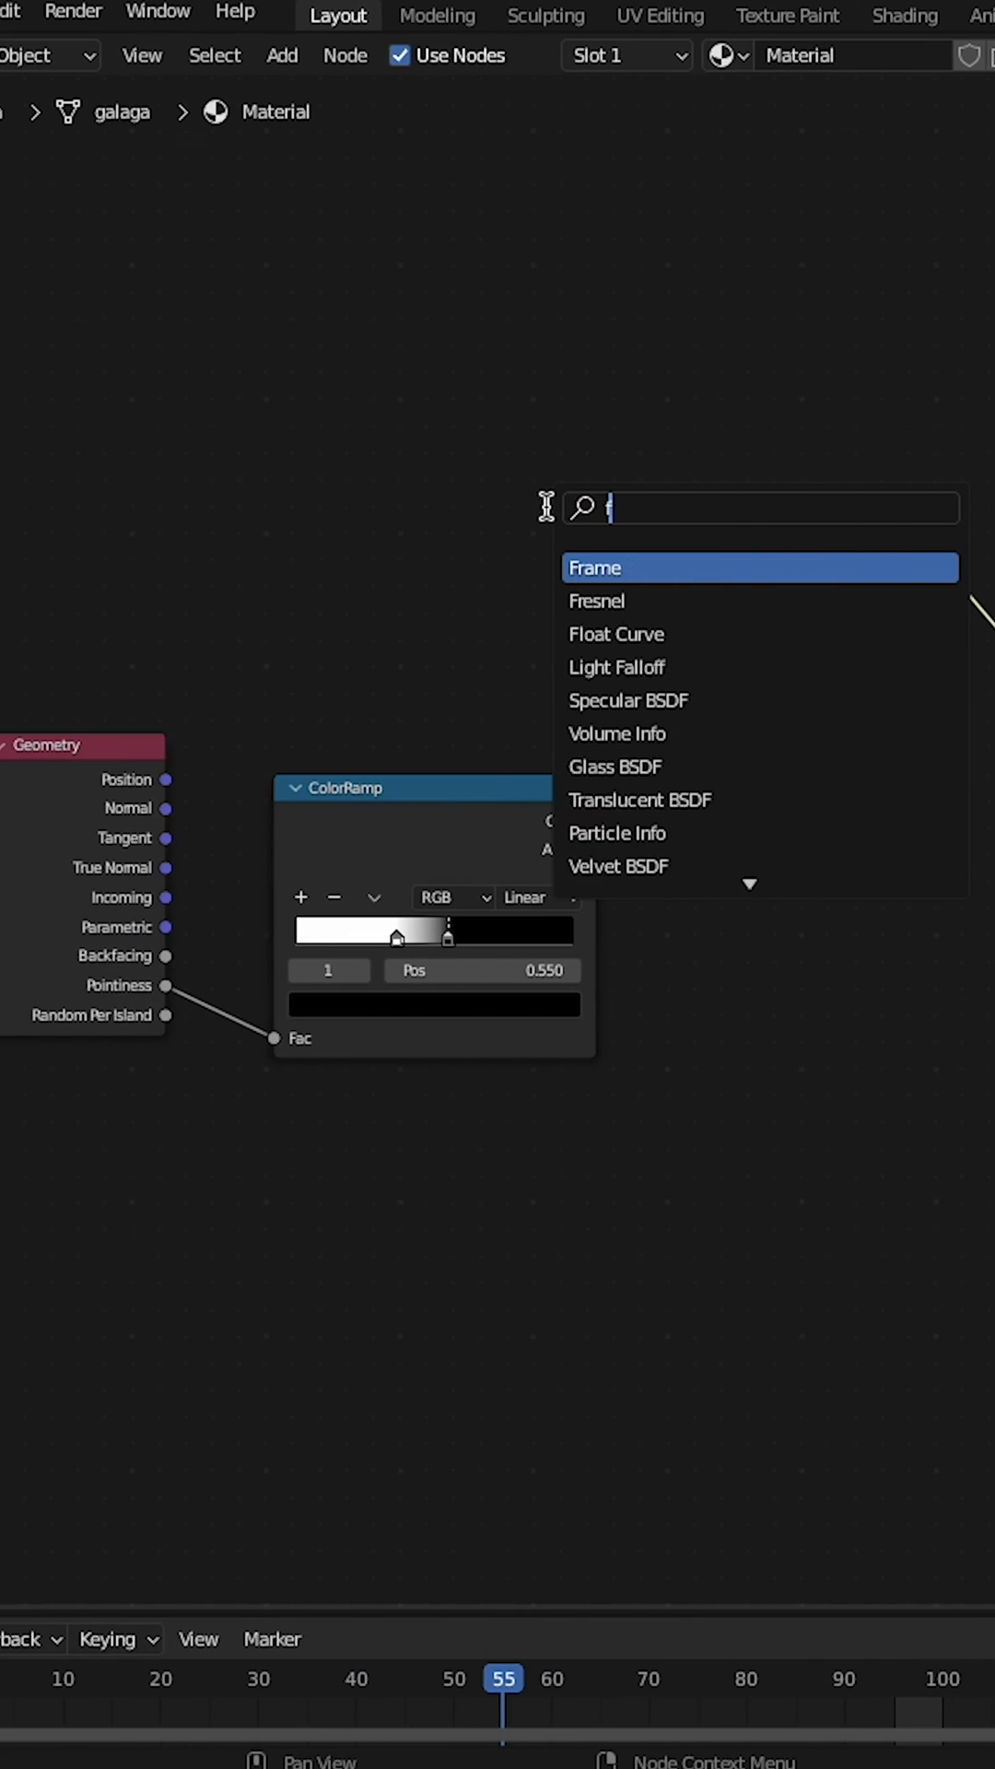
# Step: Add a Fresnel node to blend with the ColorRamp through a Mix node
pyautogui.click(597, 599)
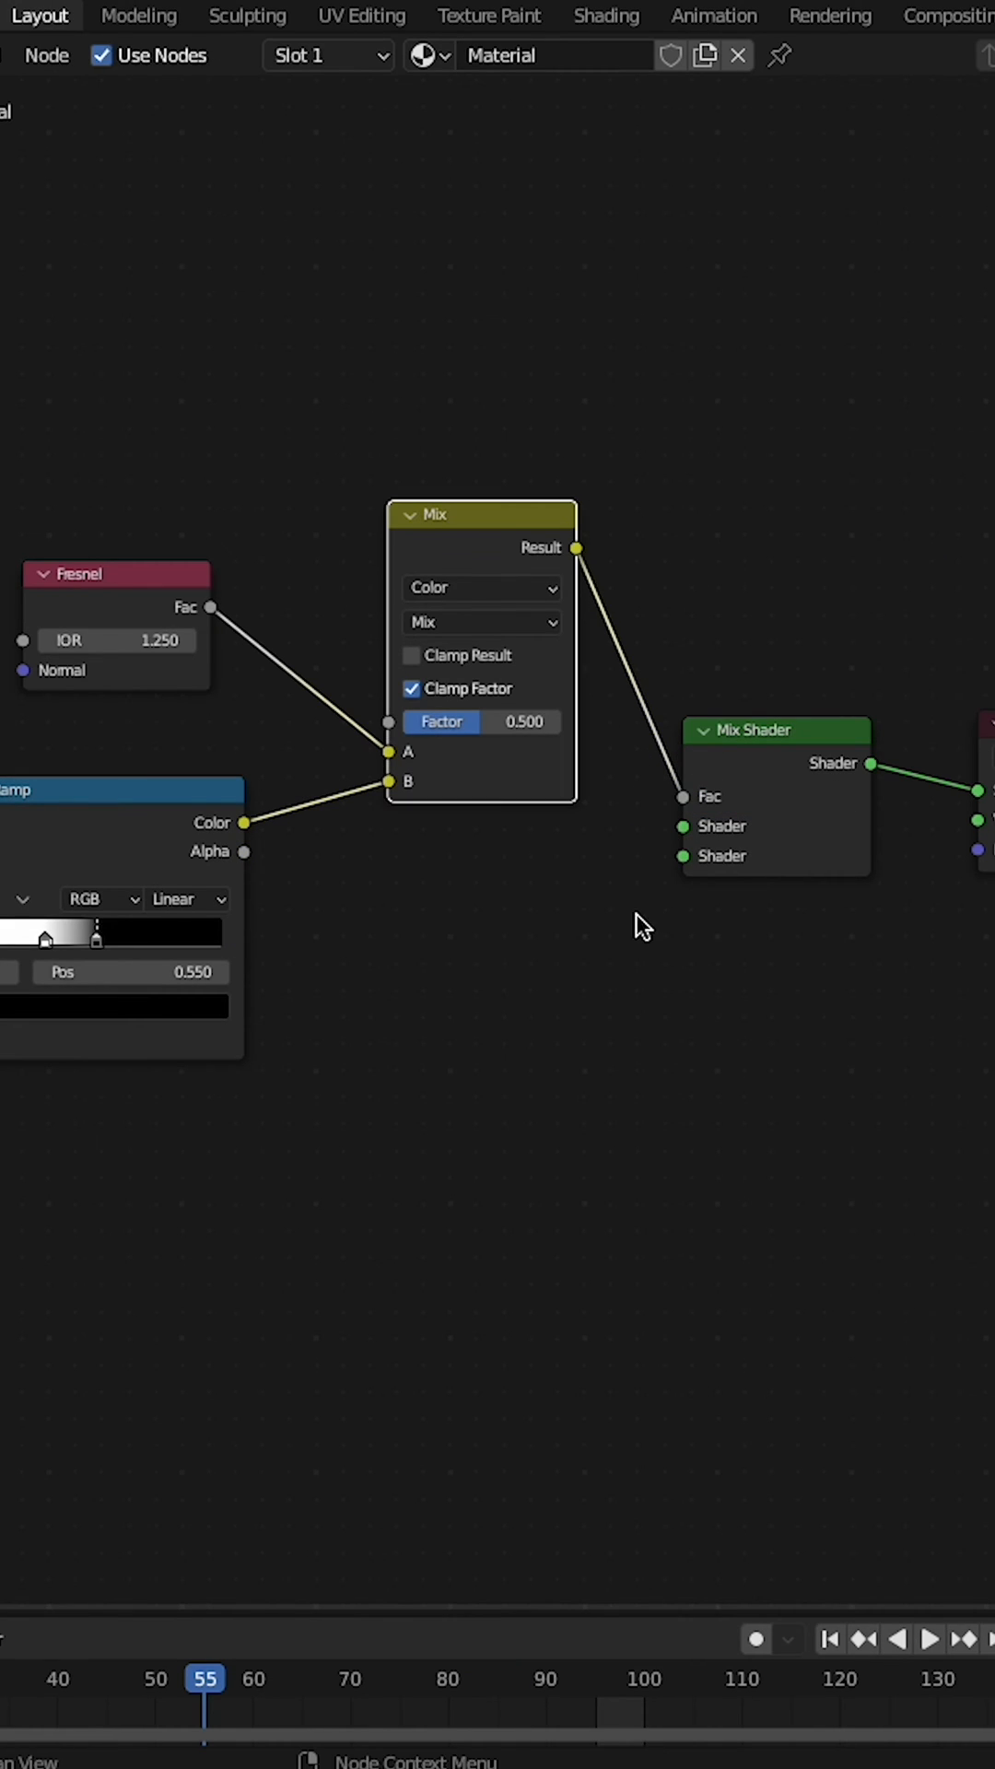
# Step: Add a Translucent BSDF to the Mix Shader, then place a Transparent BSDF node
pyautogui.write('tran')
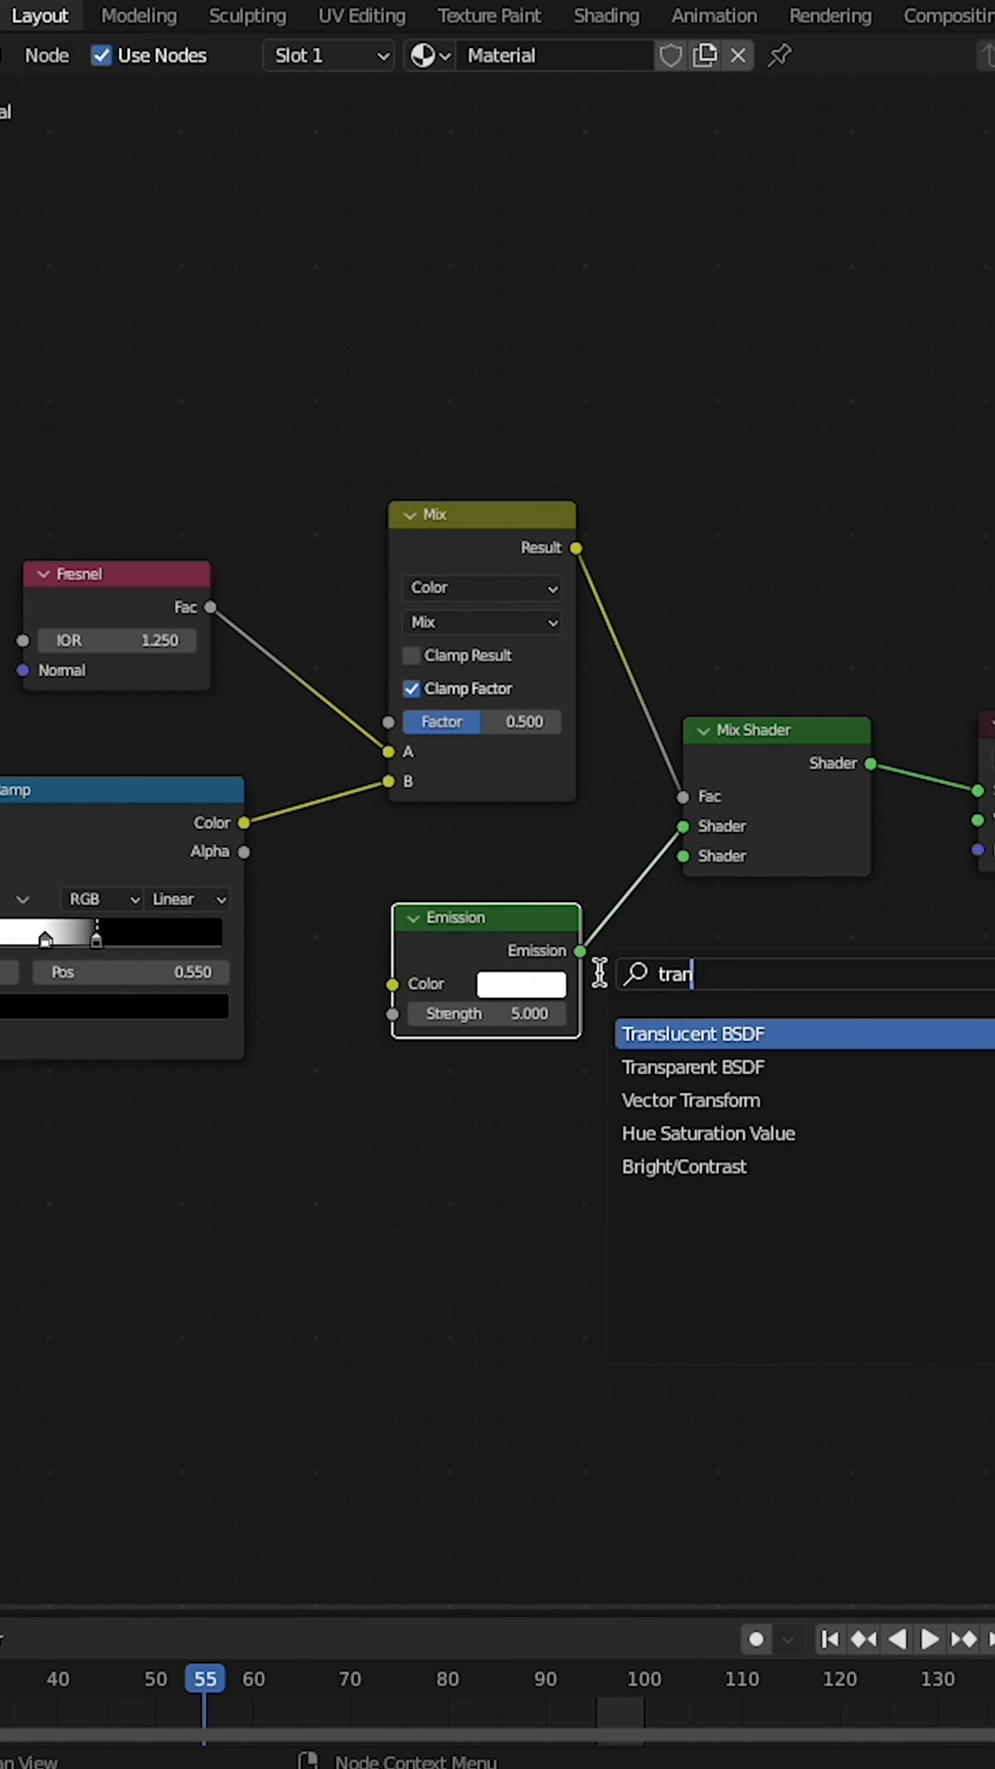
pyautogui.click(693, 1034)
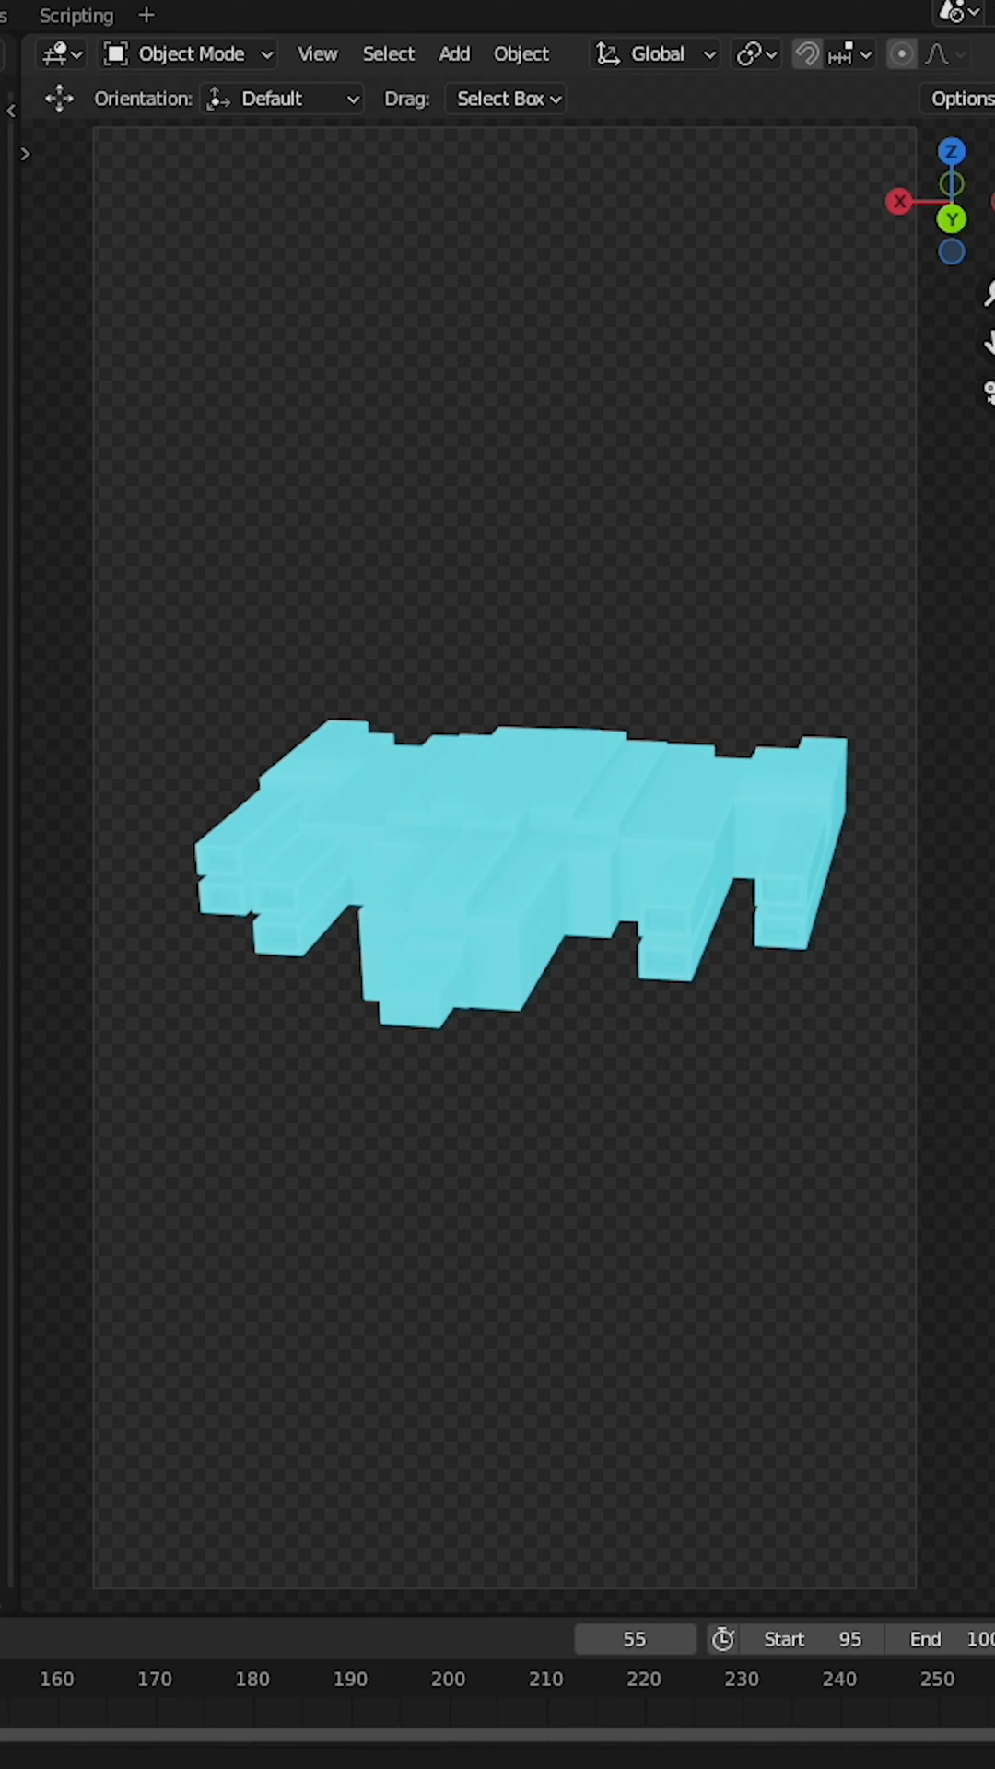
pyautogui.click(429, 15)
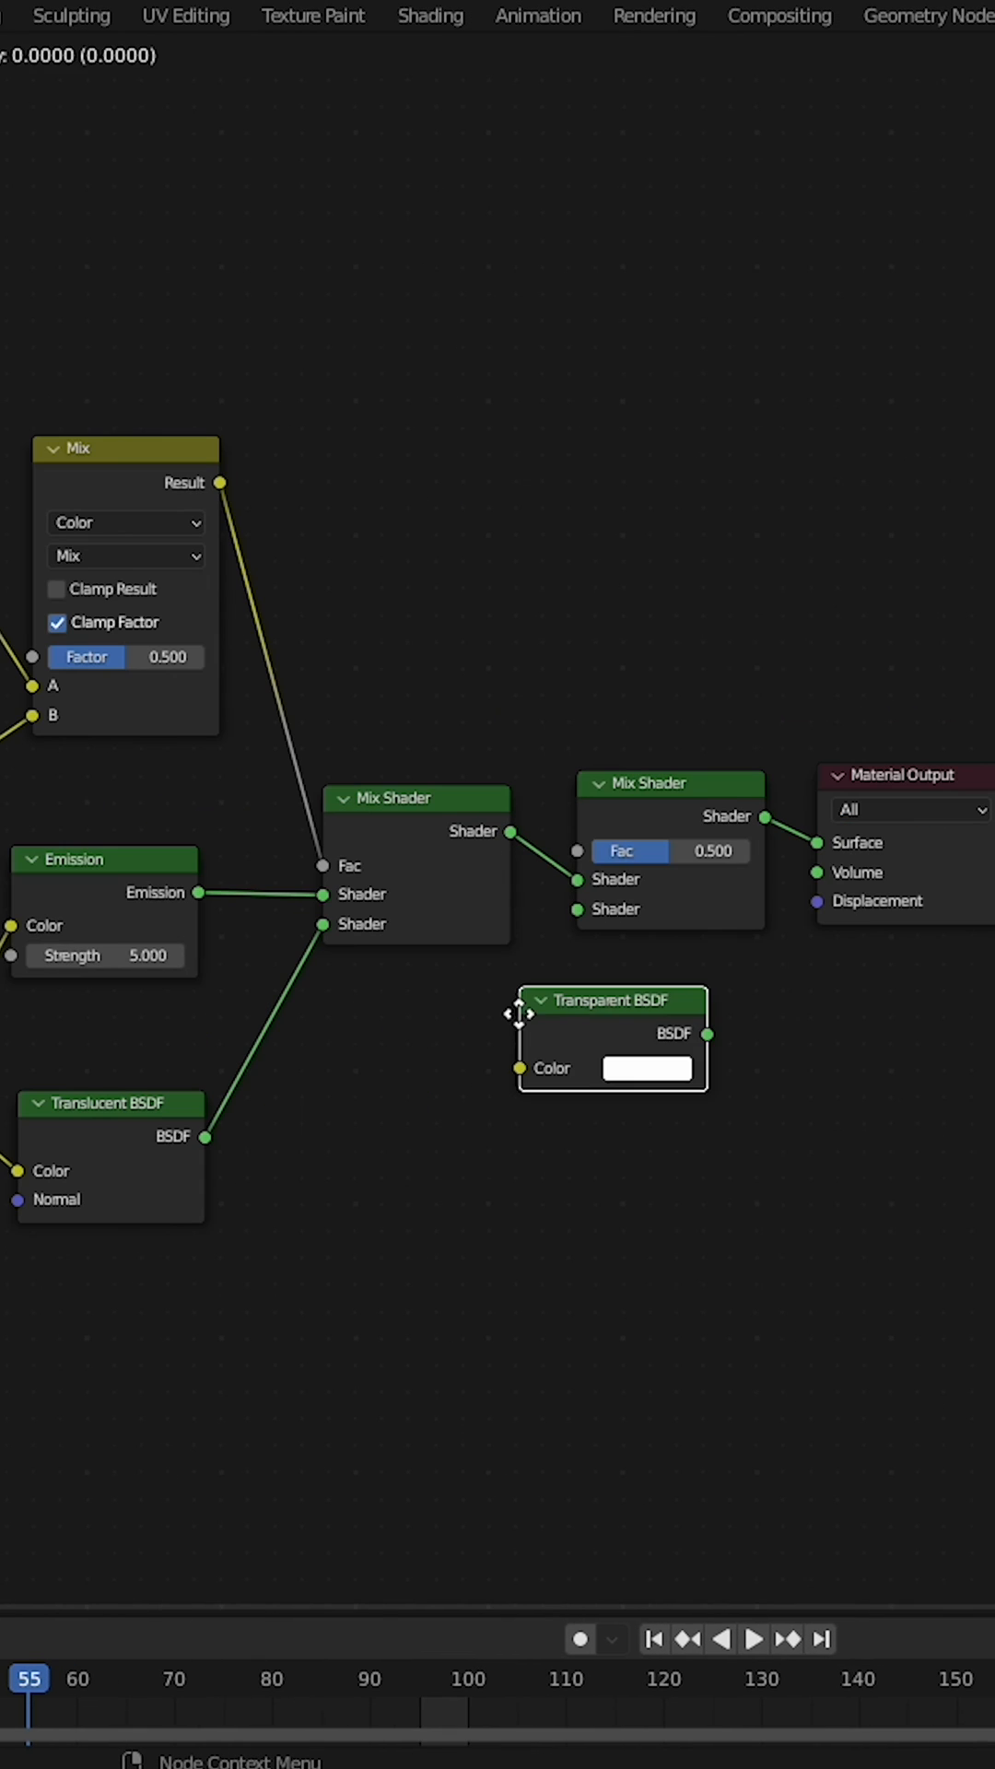